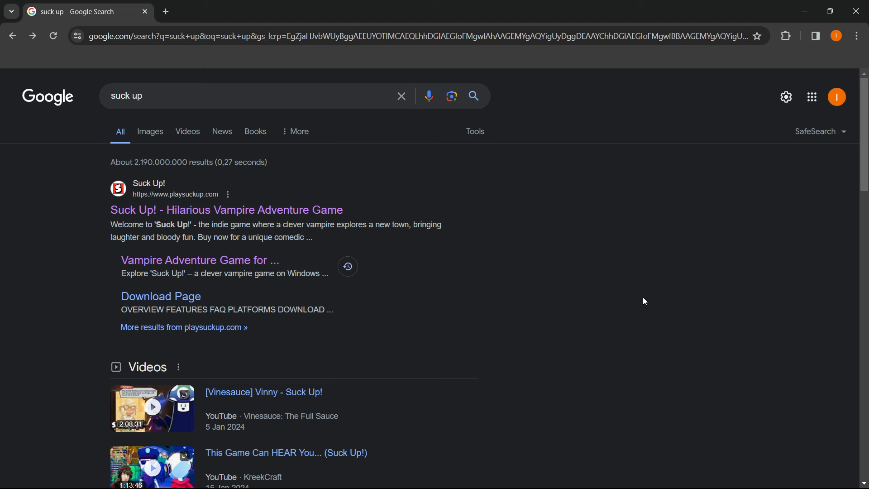
pyautogui.moveTo(338, 109)
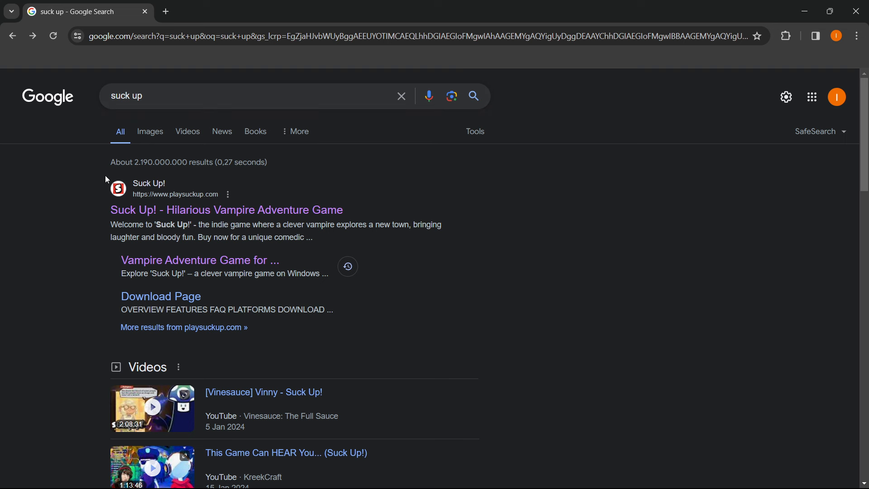
pyautogui.moveTo(130, 190)
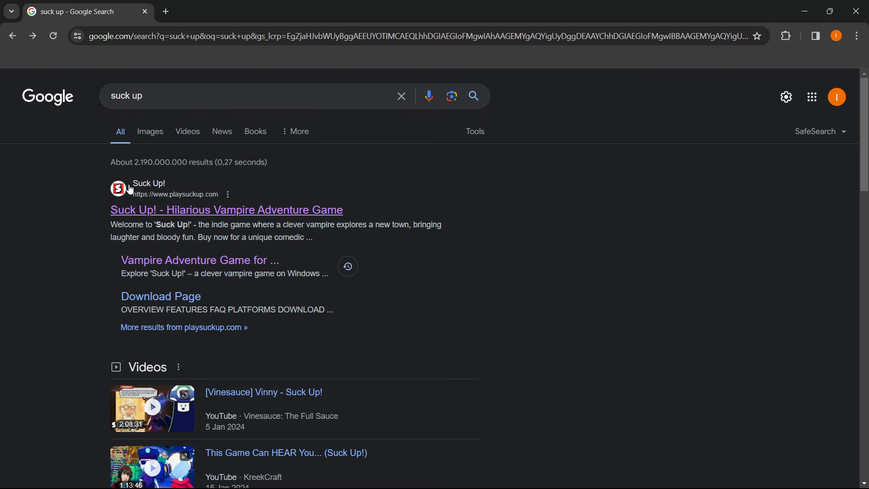
pyautogui.moveTo(195, 201)
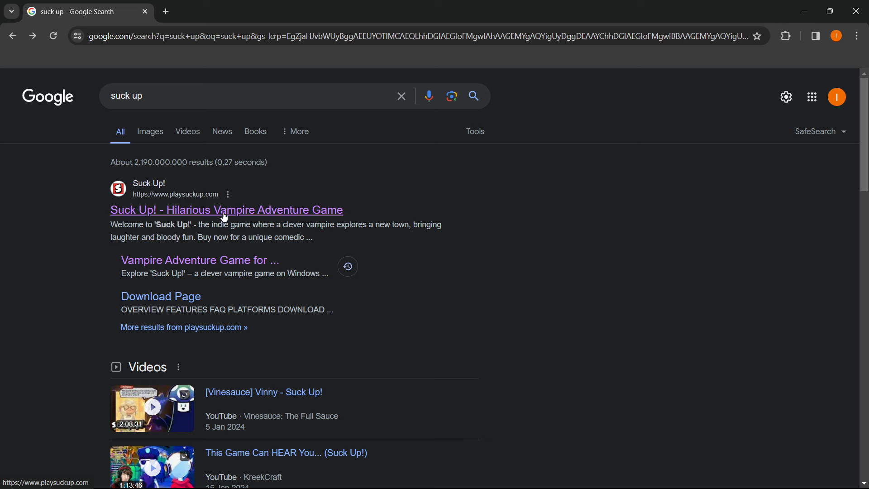
pyautogui.moveTo(287, 217)
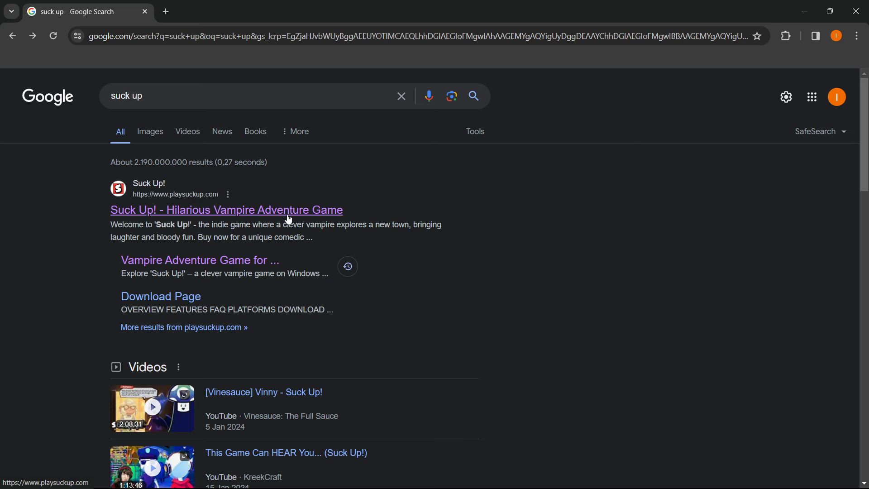
# - Open the Suck Up! website and follow BUY NOW toward the product page
pyautogui.click(226, 209)
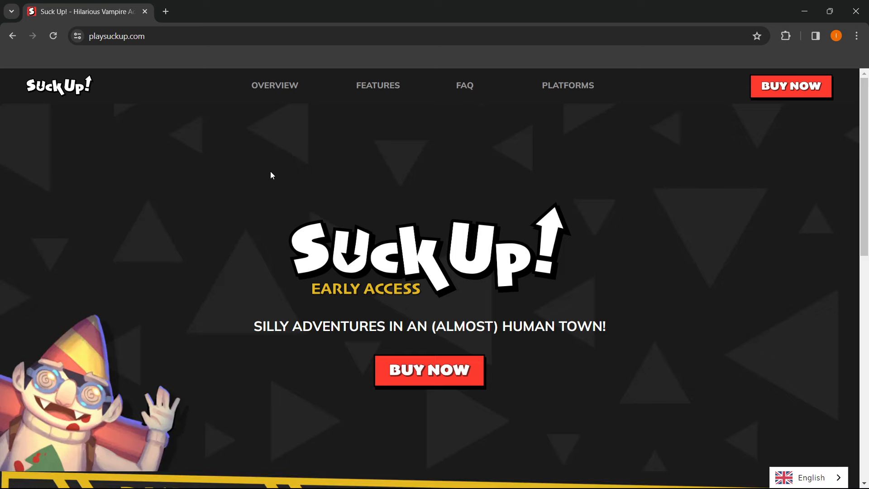
pyautogui.moveTo(303, 175)
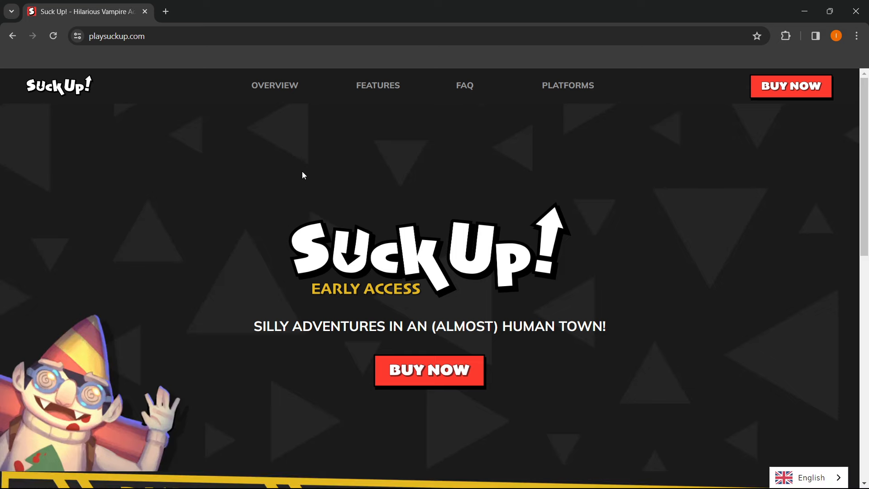
pyautogui.moveTo(468, 215)
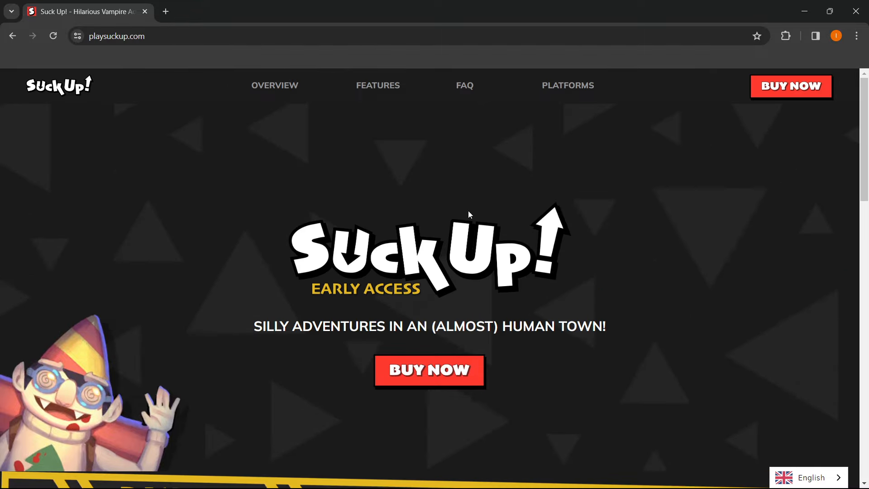
pyautogui.moveTo(430, 370)
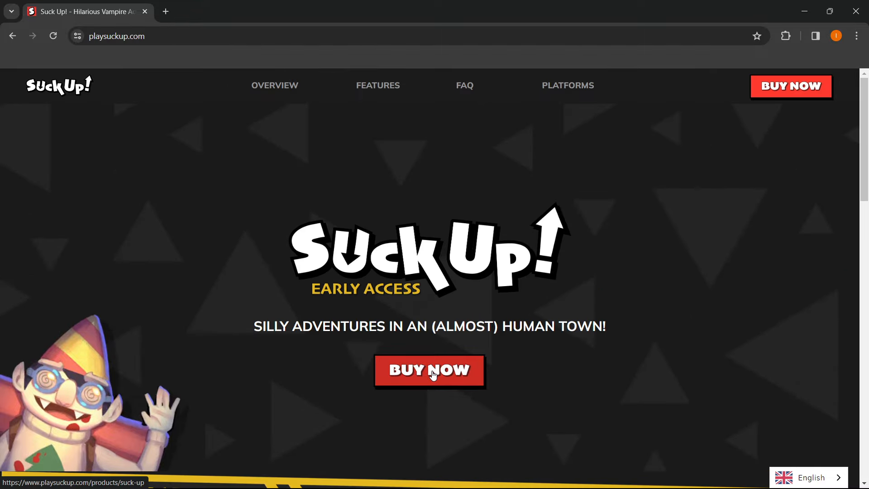
pyautogui.moveTo(393, 383)
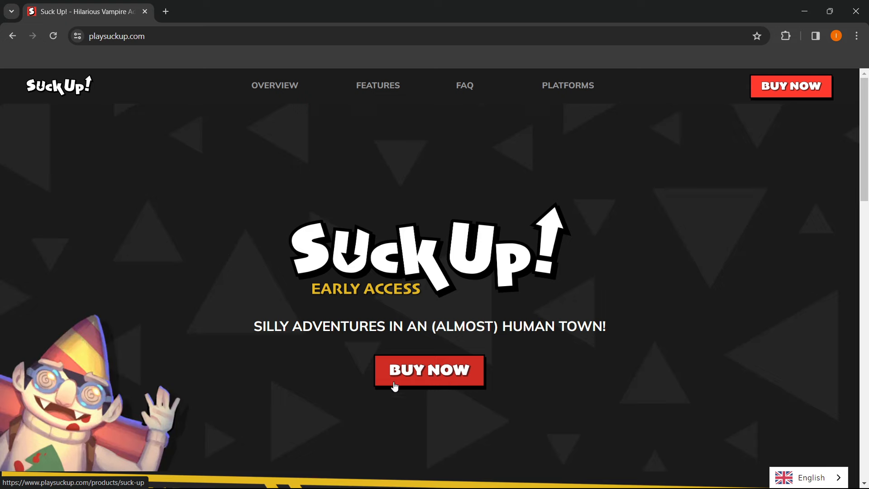
pyautogui.moveTo(438, 380)
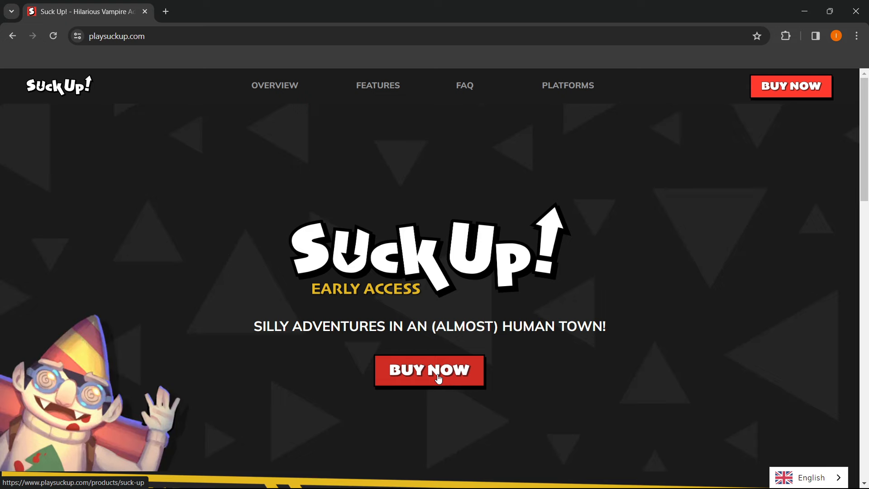
pyautogui.click(429, 370)
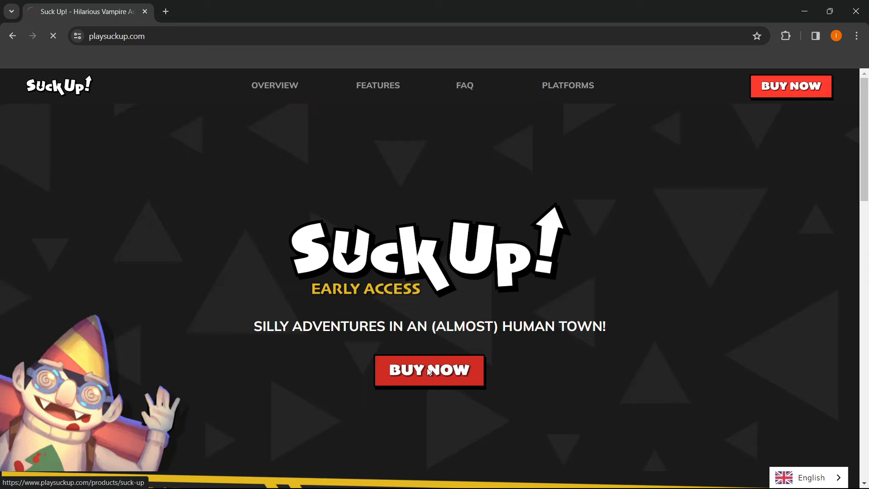
# - Browse the Suck Up! product page and add the €15.95 game to the cart
pyautogui.click(429, 370)
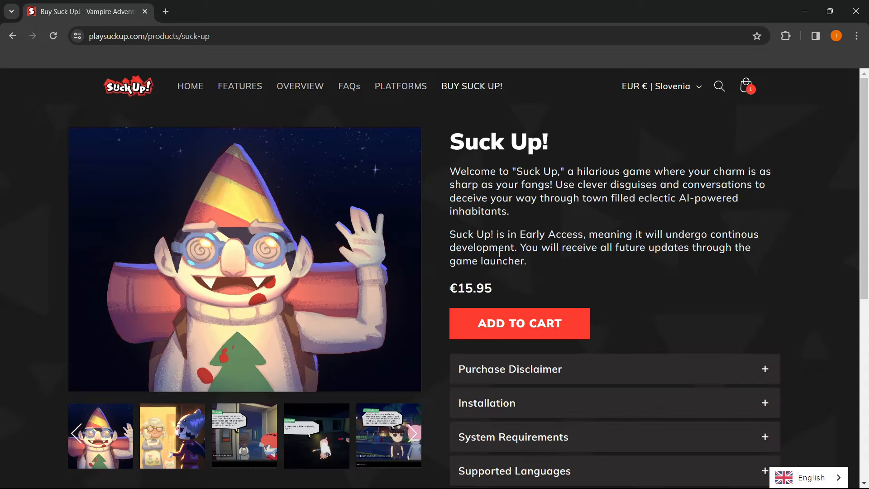
pyautogui.moveTo(553, 270)
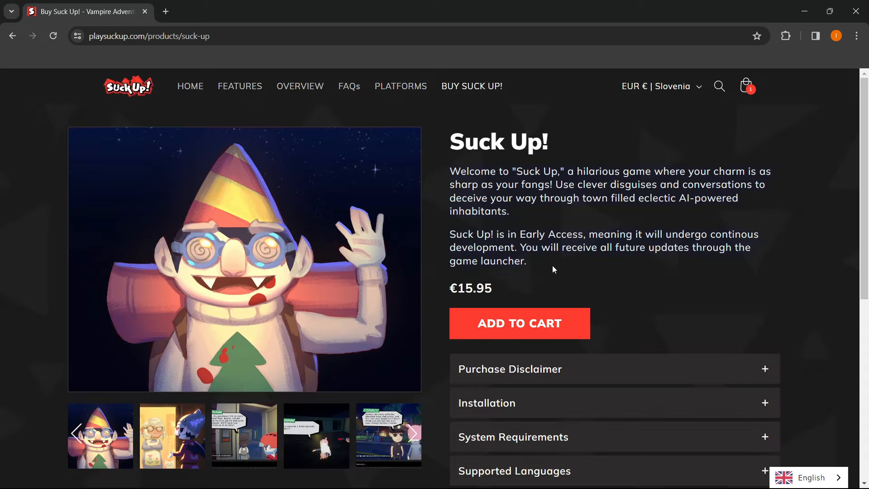
pyautogui.moveTo(517, 353)
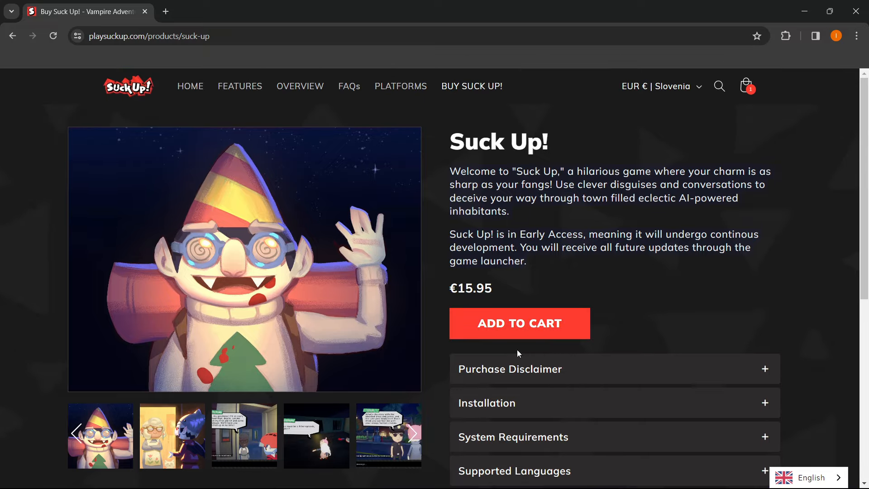
pyautogui.scroll(-3)
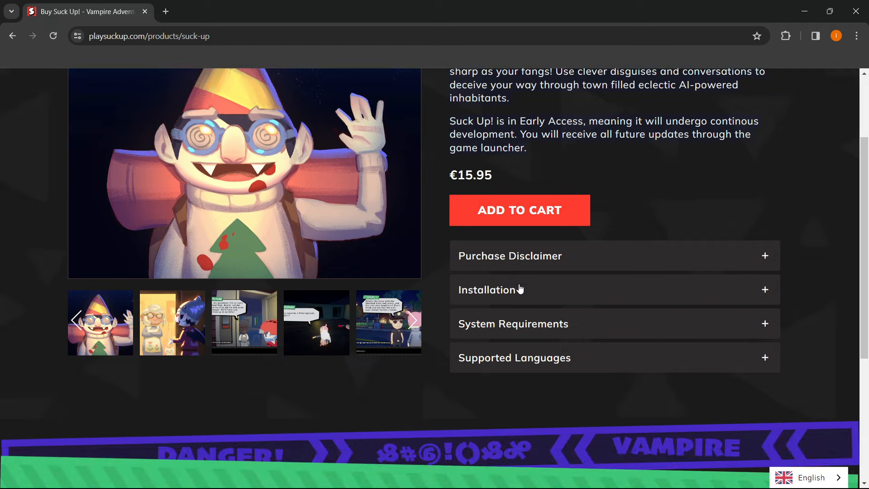
pyautogui.moveTo(544, 350)
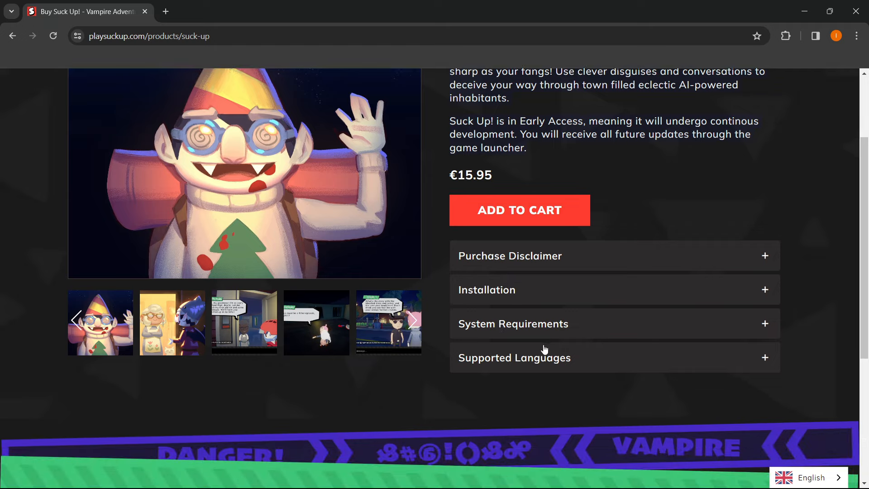
pyautogui.click(514, 358)
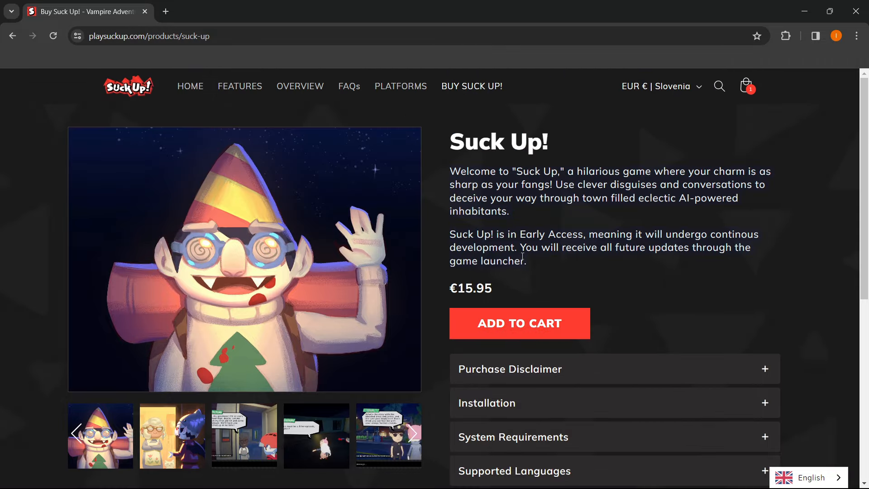
pyautogui.click(519, 323)
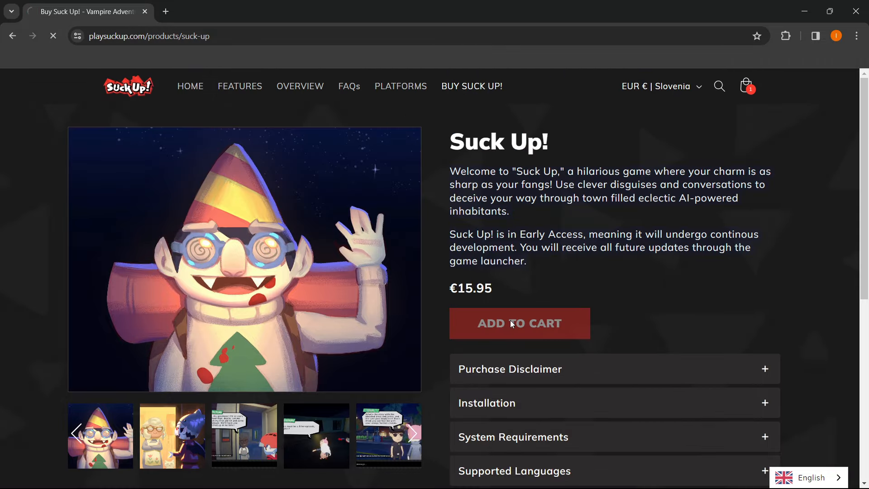
pyautogui.click(519, 324)
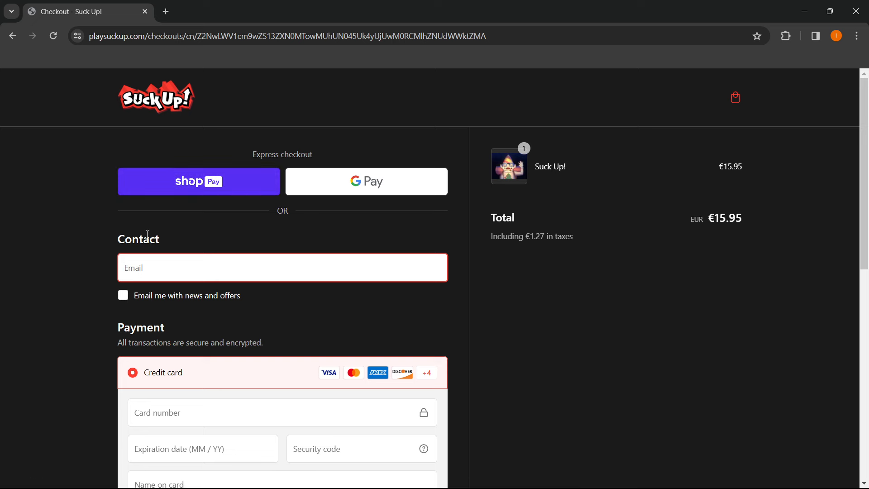
pyautogui.scroll(-3)
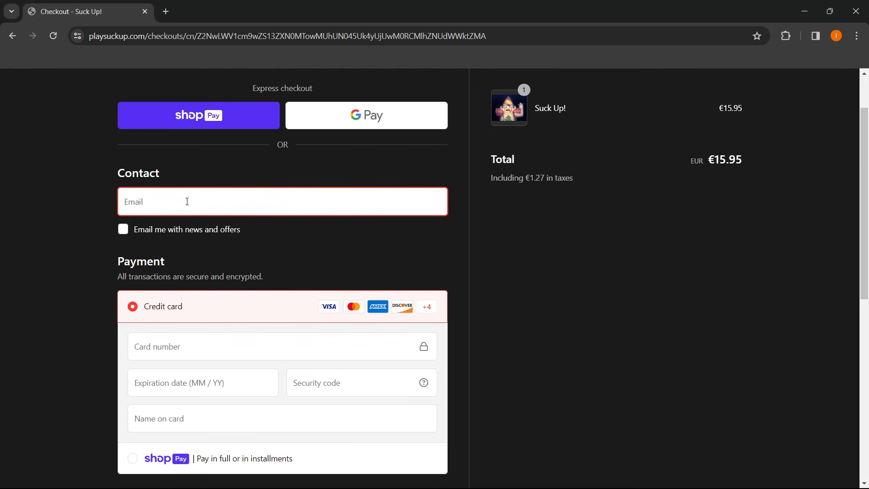
pyautogui.scroll(-3)
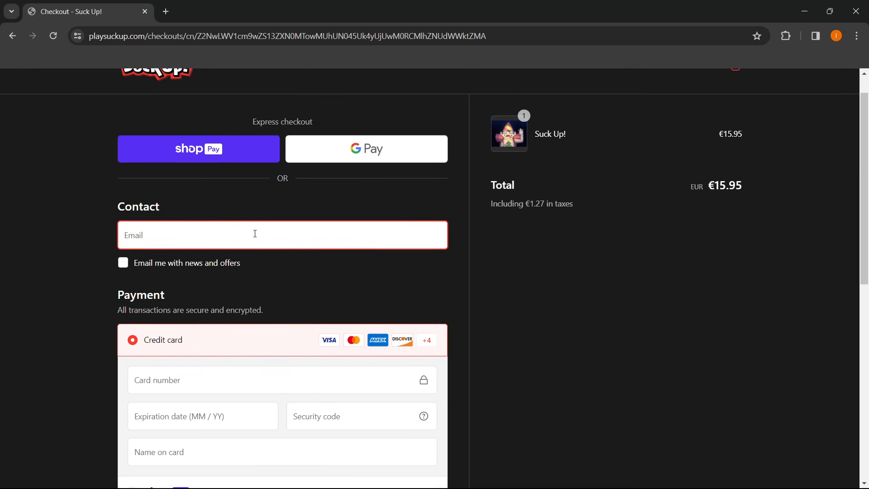
pyautogui.scroll(-3)
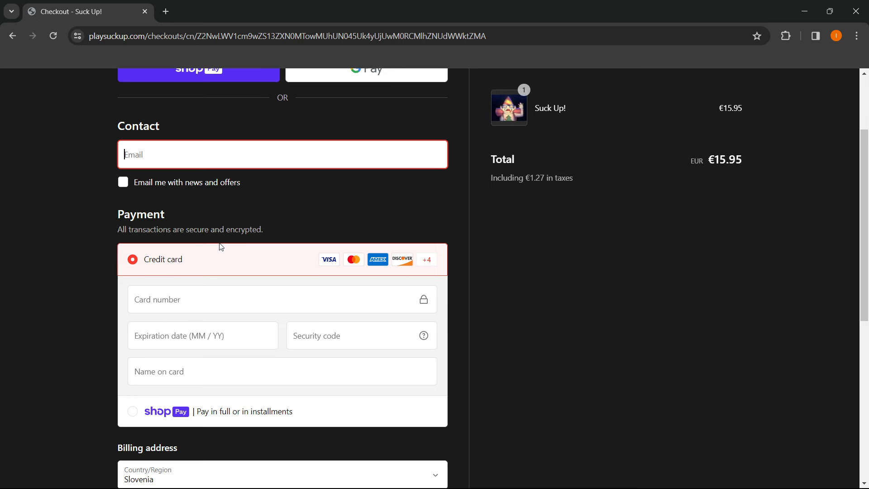
pyautogui.scroll(-3)
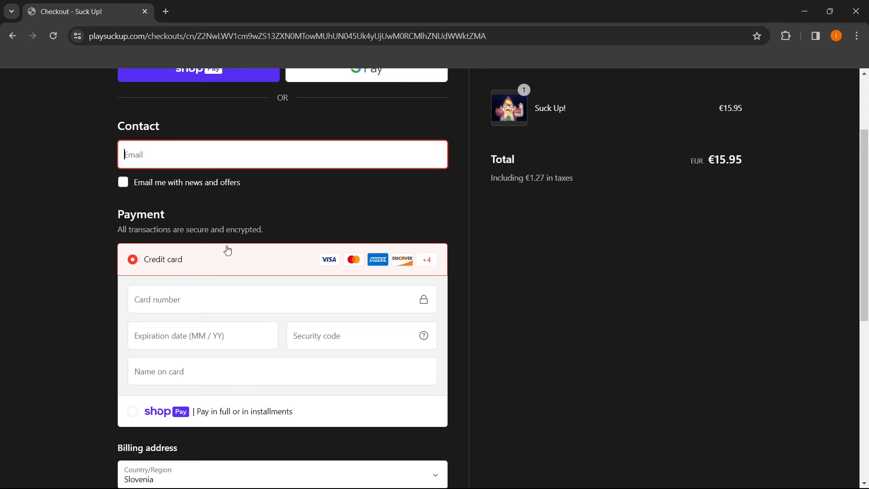
pyautogui.moveTo(188, 252)
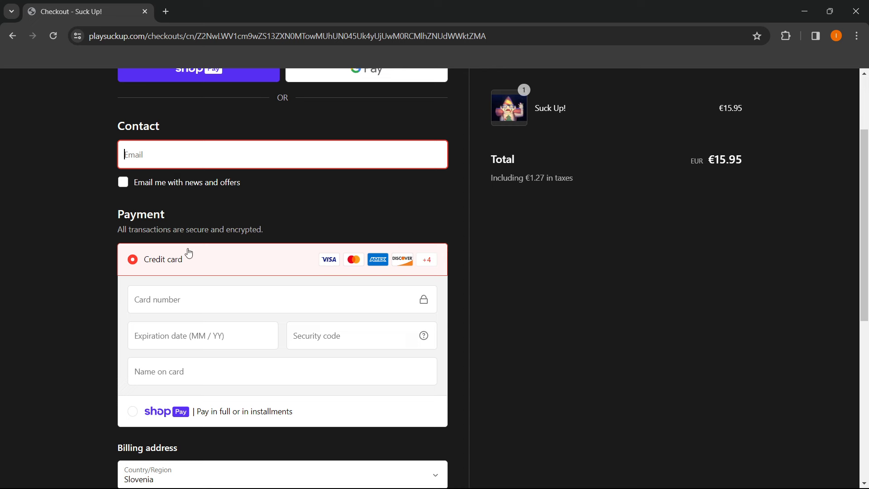
pyautogui.scroll(-3)
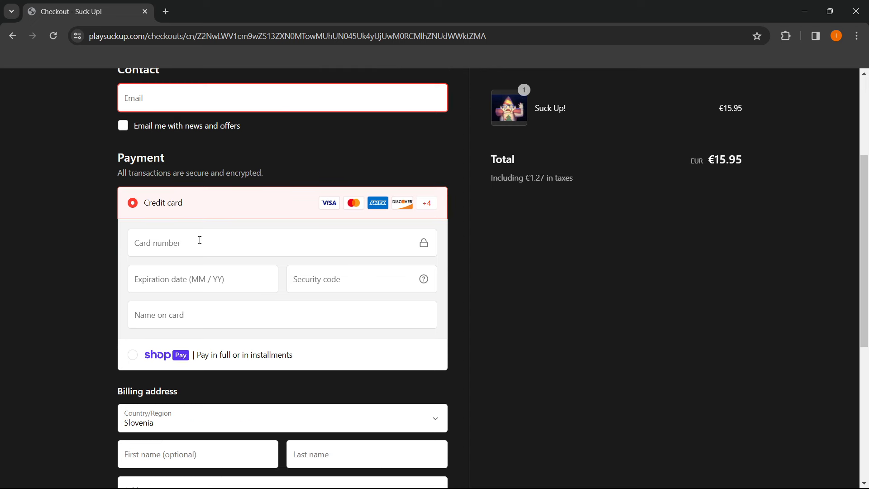
pyautogui.scroll(-3)
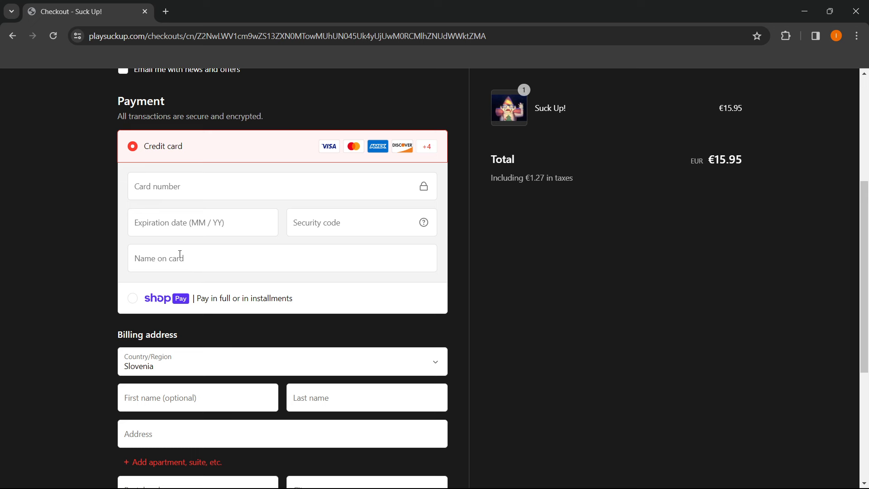
pyautogui.moveTo(198, 309)
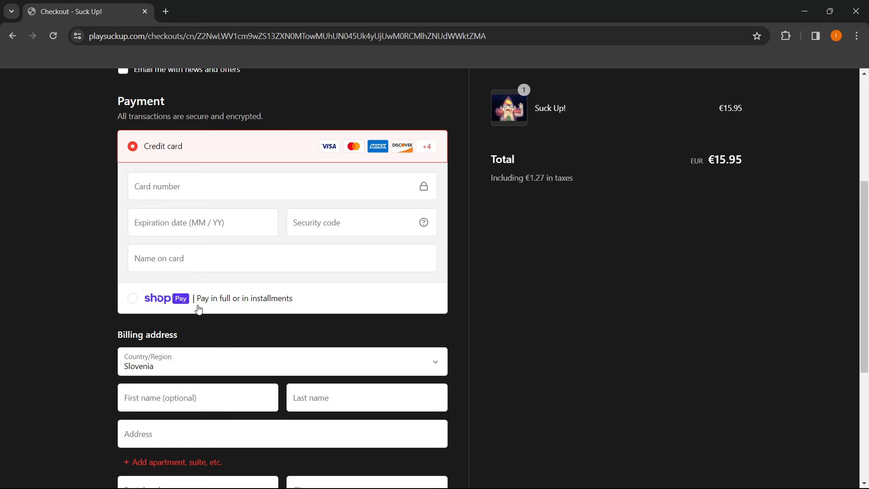
pyautogui.moveTo(240, 310)
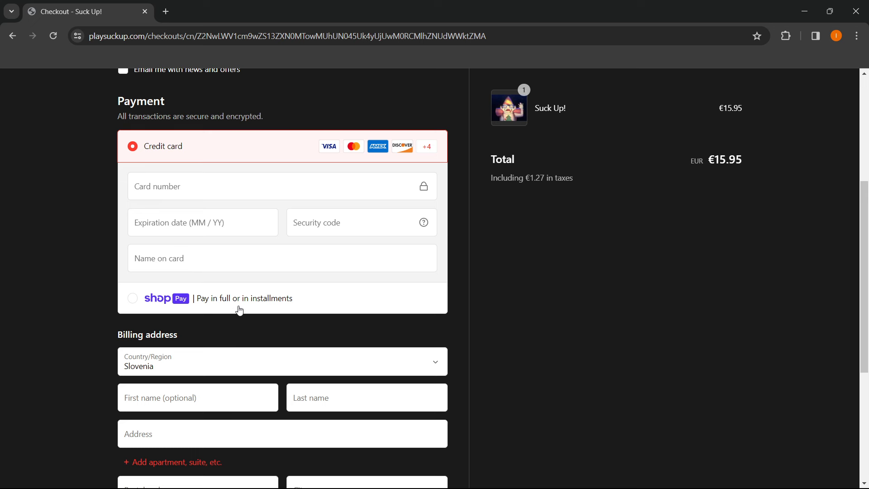
pyautogui.scroll(-3)
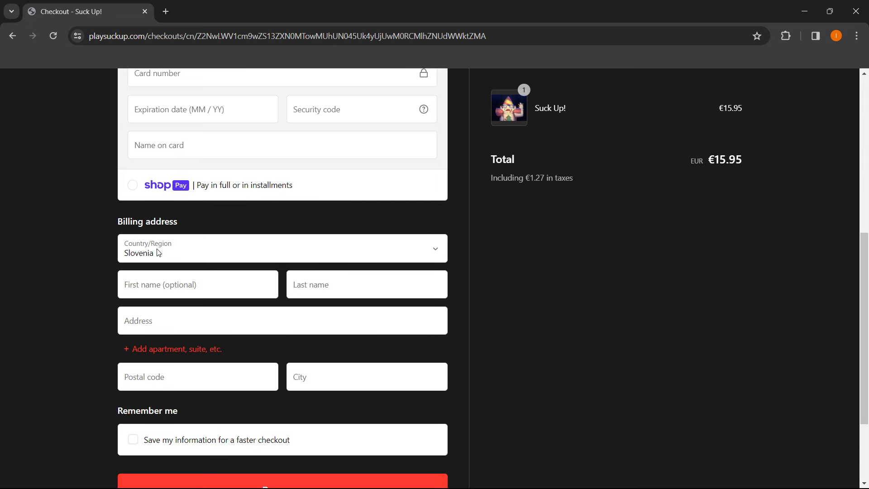
pyautogui.scroll(-3)
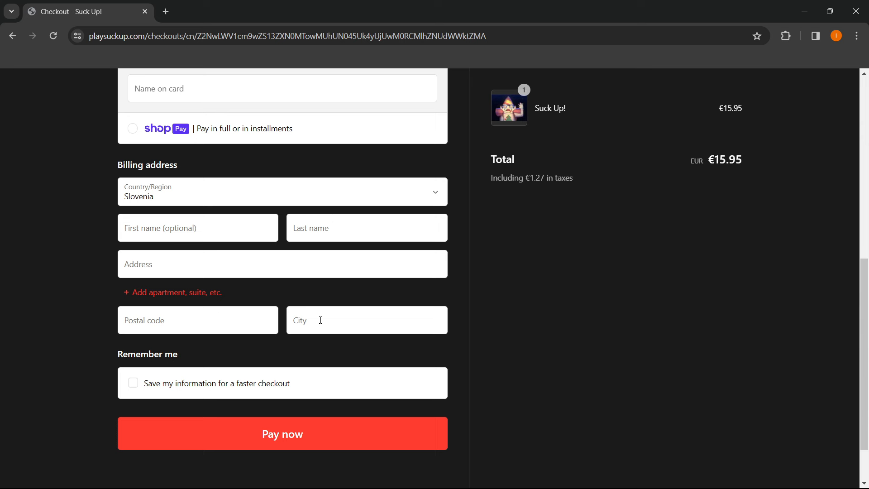
pyautogui.scroll(-3)
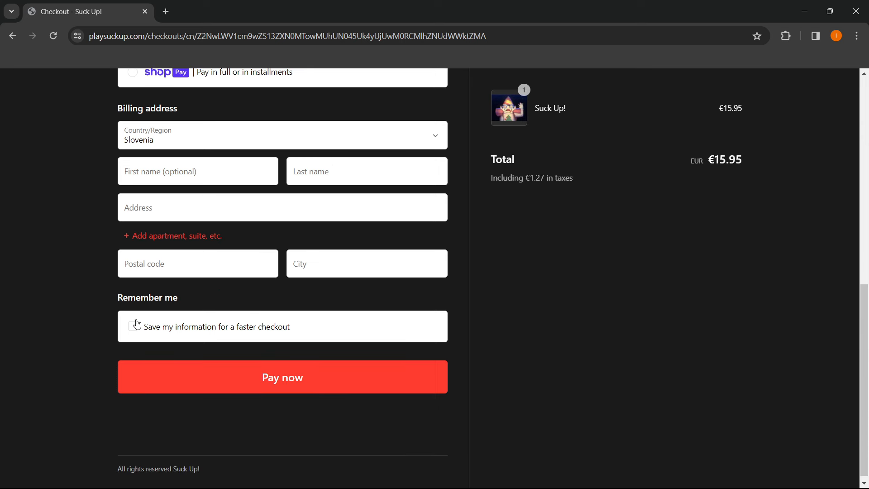
pyautogui.scroll(-3)
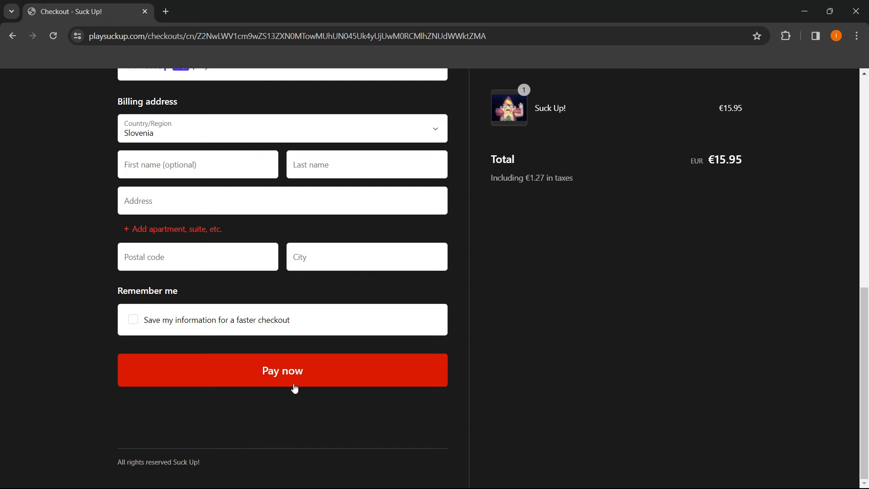
pyautogui.moveTo(286, 378)
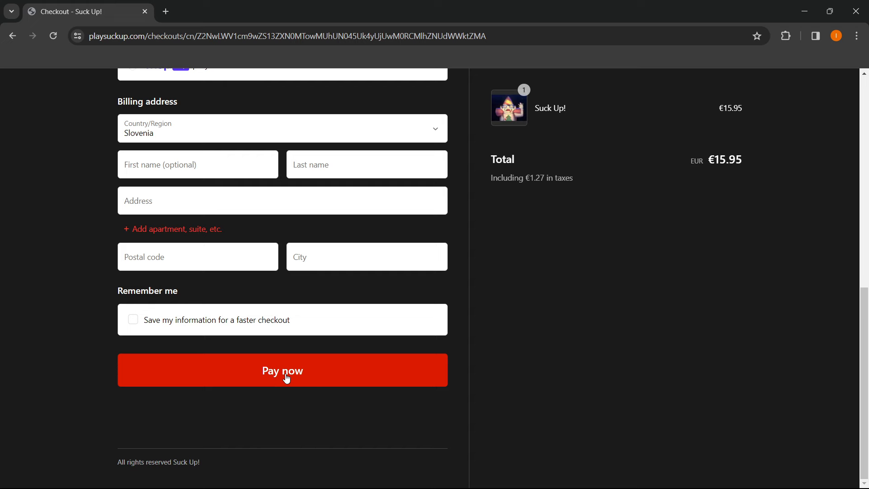
pyautogui.moveTo(284, 373)
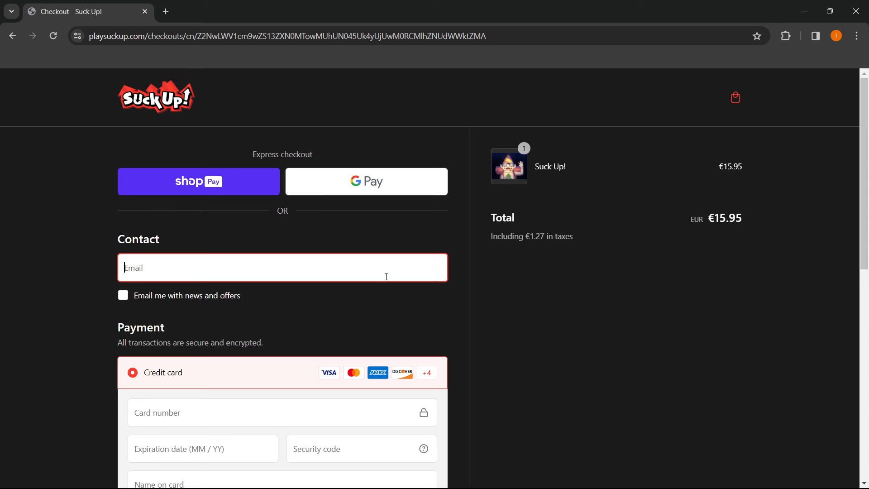
# - Go back to the Suck Up! product page and scroll down to Installation
pyautogui.click(12, 36)
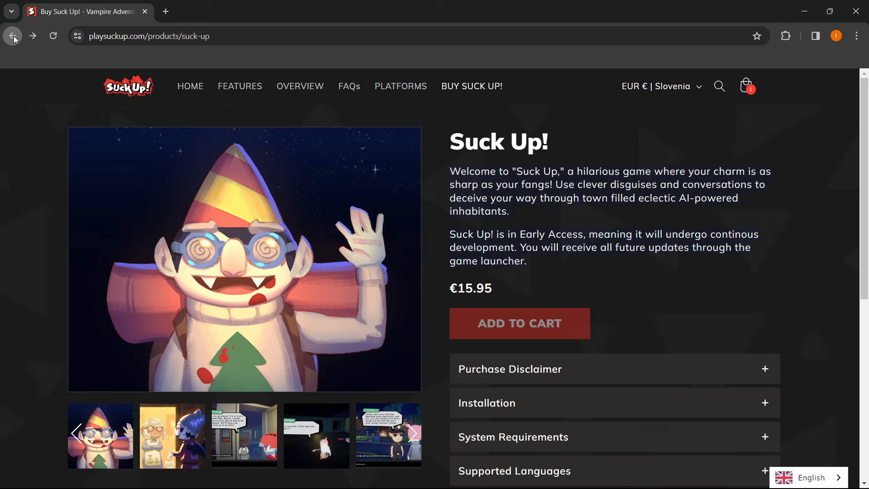
pyautogui.scroll(-3)
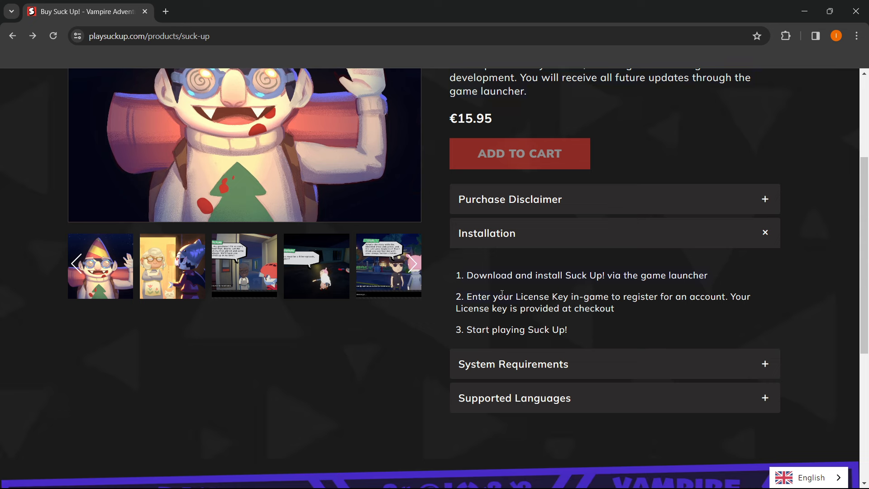
pyautogui.moveTo(523, 272)
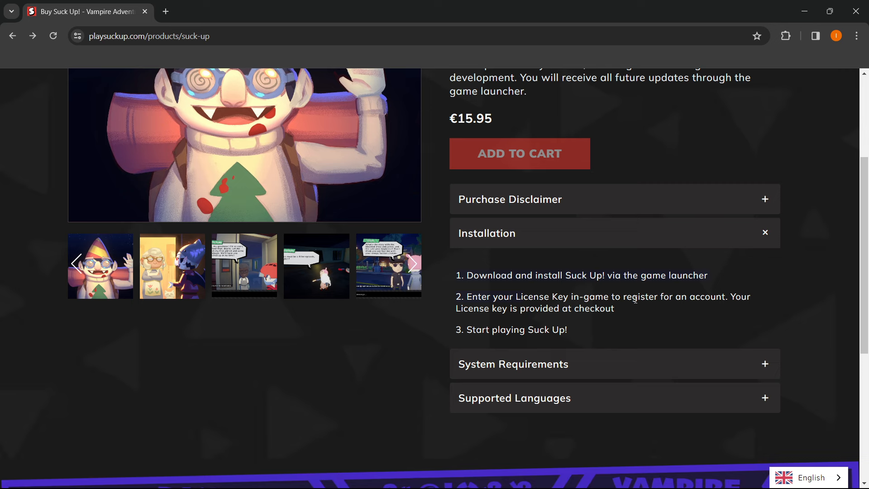
pyautogui.moveTo(597, 322)
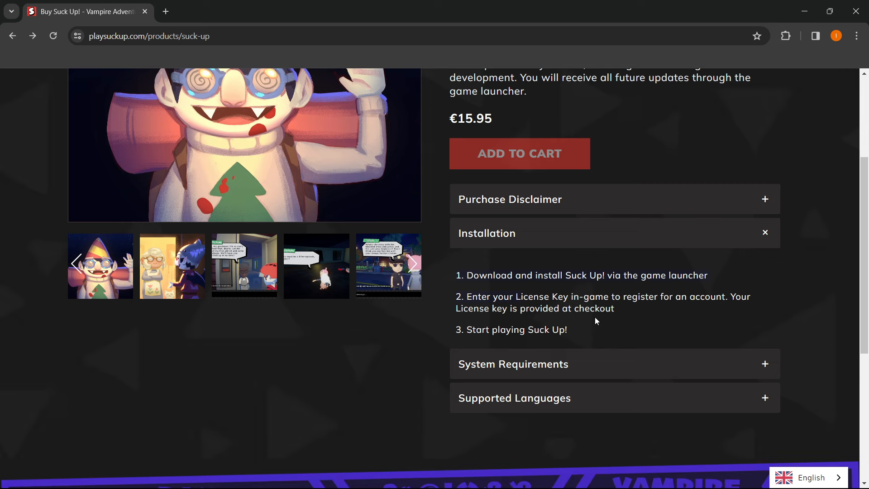
pyautogui.moveTo(659, 287)
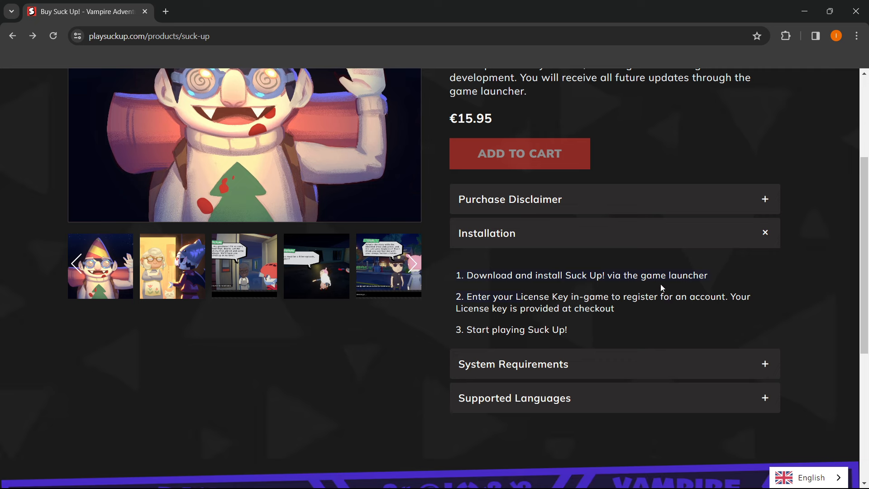
pyautogui.moveTo(736, 295)
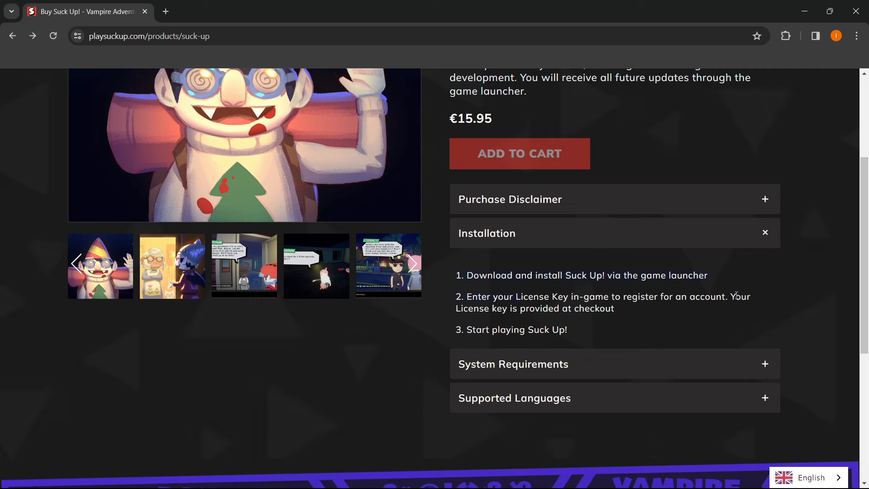